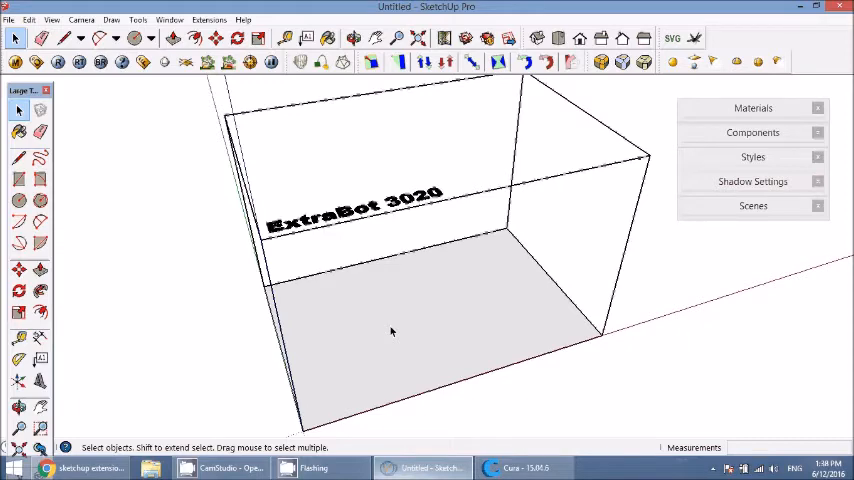
mouse_move(376, 328)
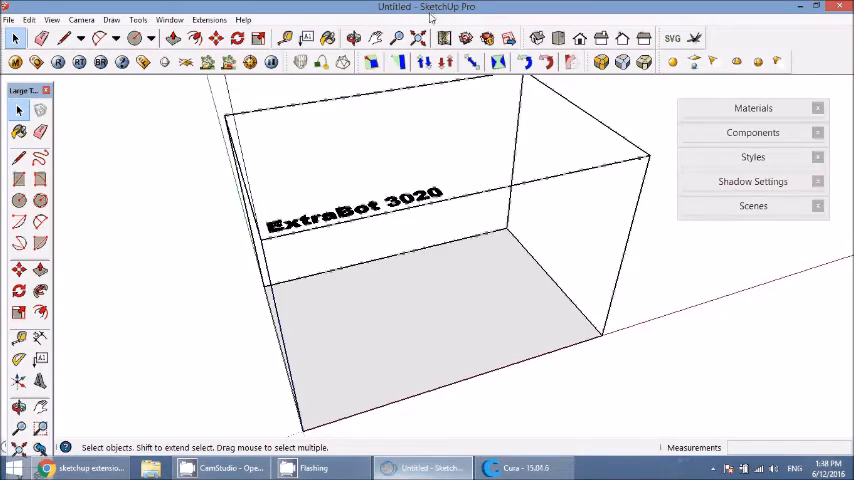
mouse_move(410, 328)
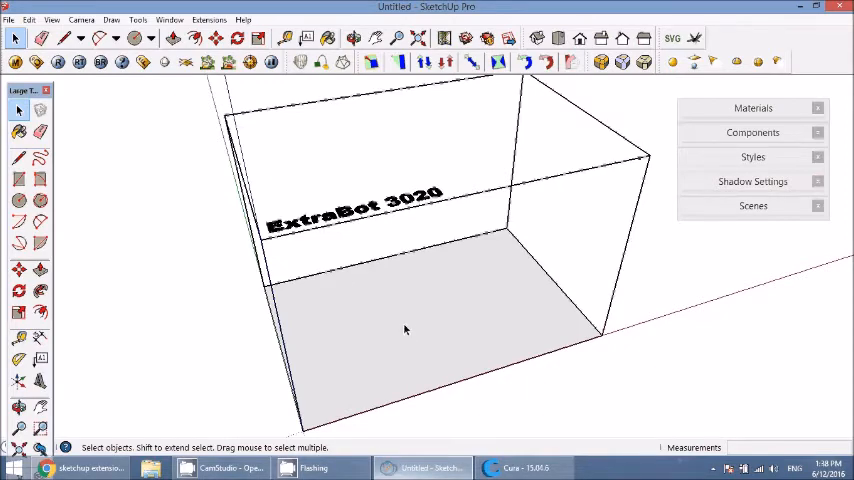
mouse_move(356, 280)
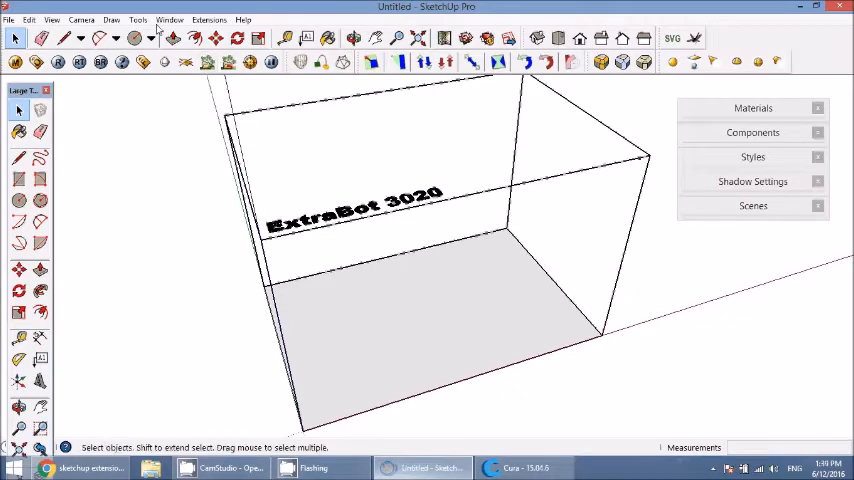
Step: Search the Extension Warehouse for STL and start downloading the SketchUp STL extension
click(168, 20)
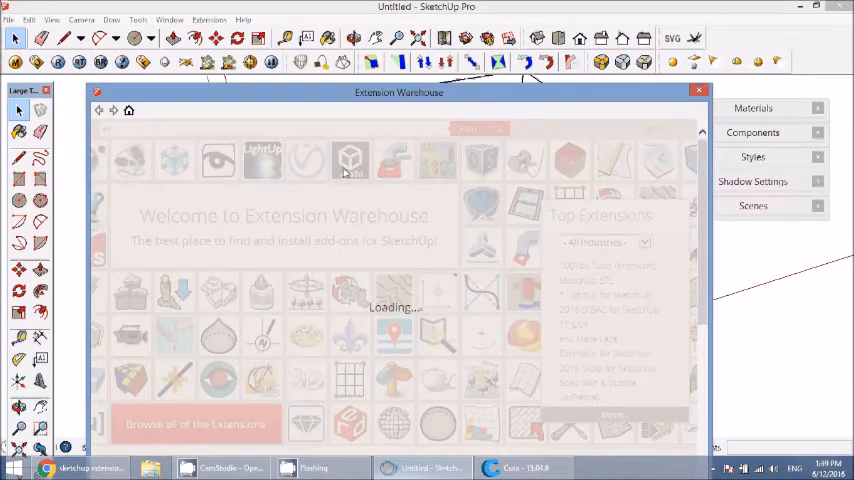
click(470, 128)
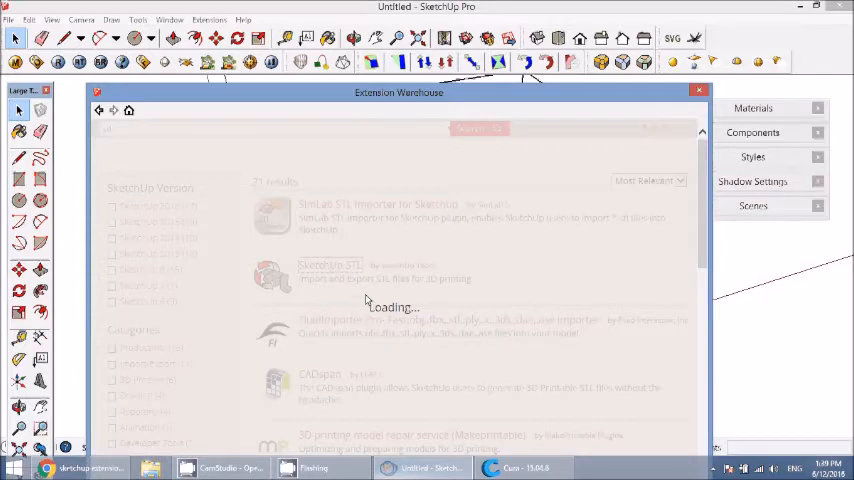
click(330, 278)
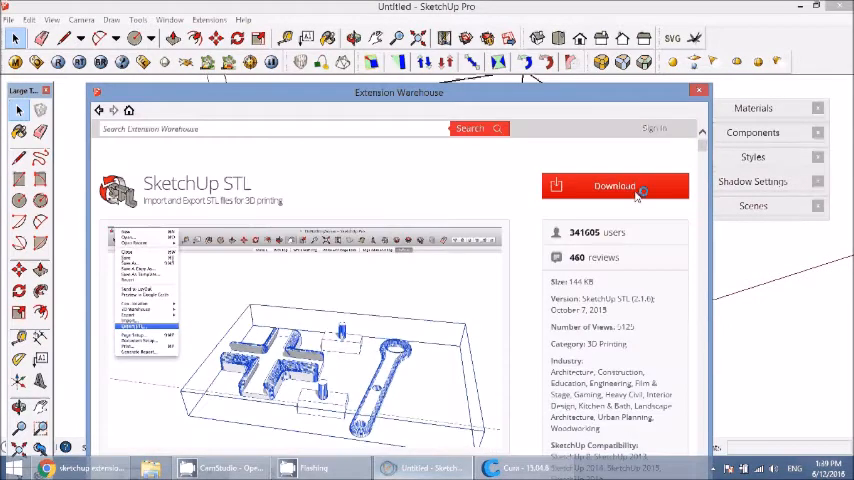
click(614, 186)
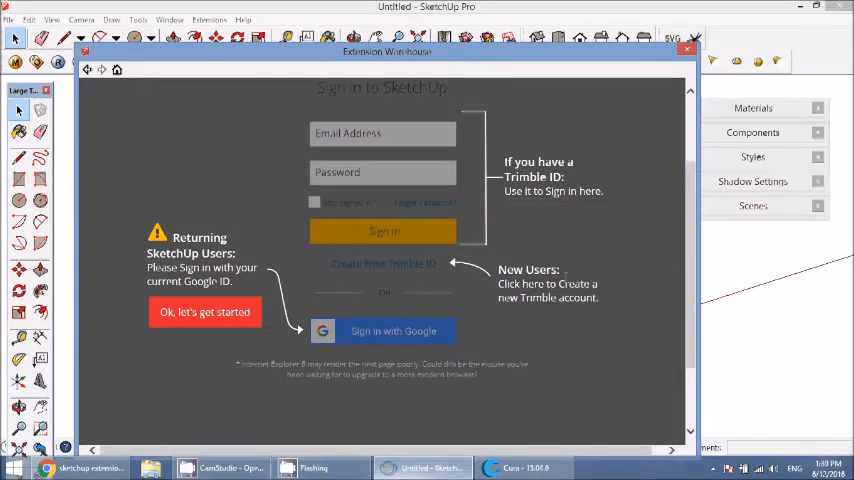
Step: Sign in with Google for the download; it fails with an authentication error
click(392, 332)
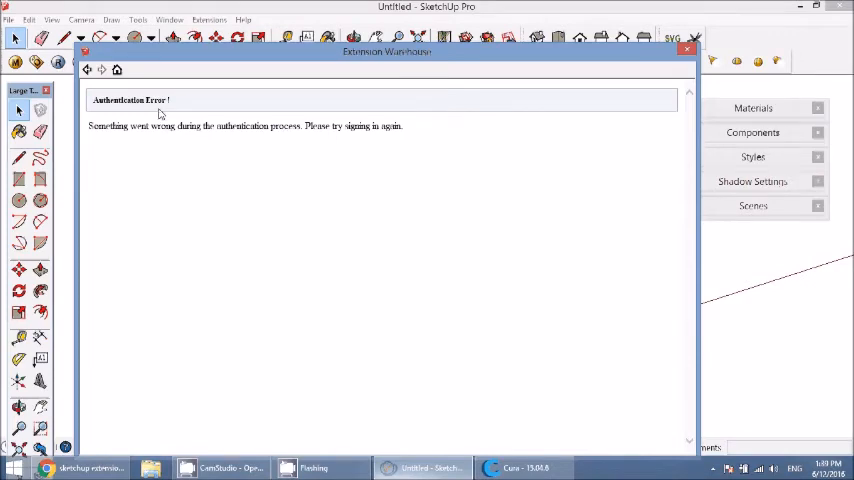
mouse_move(214, 90)
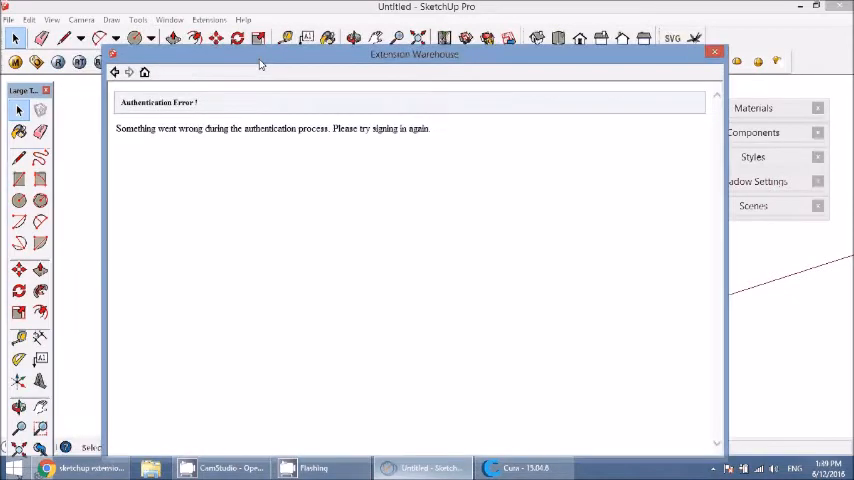
drag(260, 54, 220, 46)
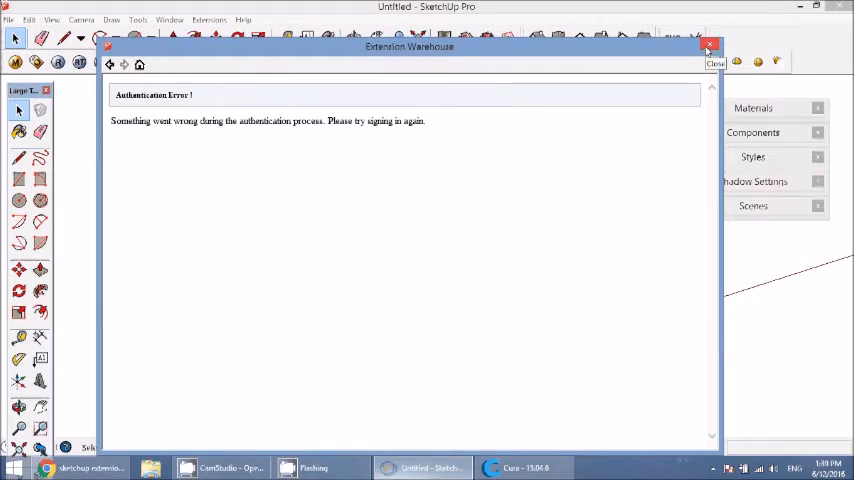
Step: Reach the SketchUp STL page on the Extension Warehouse website via a Google search
click(710, 46)
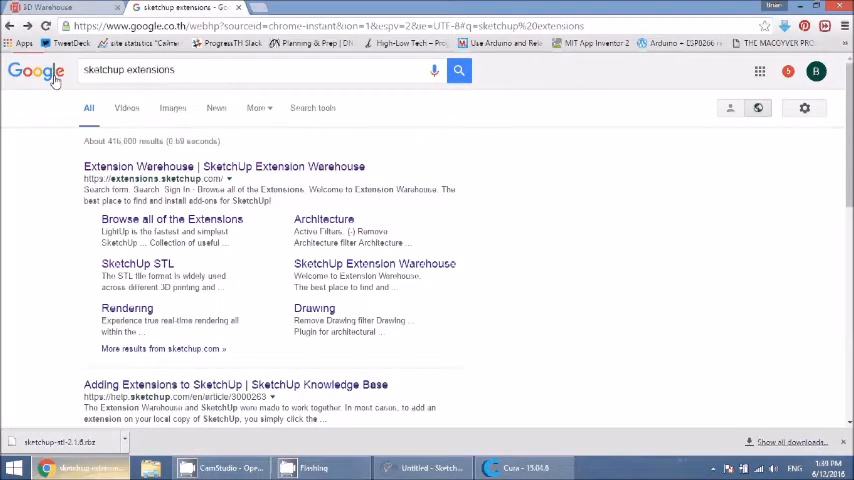
mouse_move(168, 166)
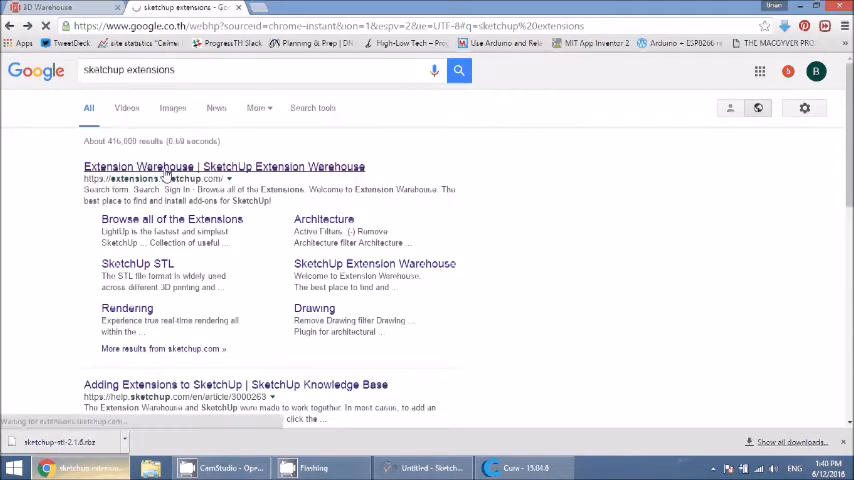
click(224, 166)
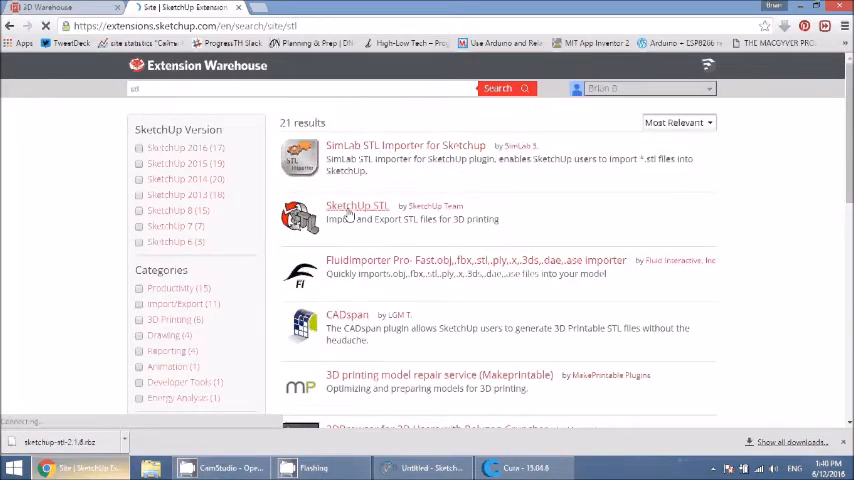
click(356, 204)
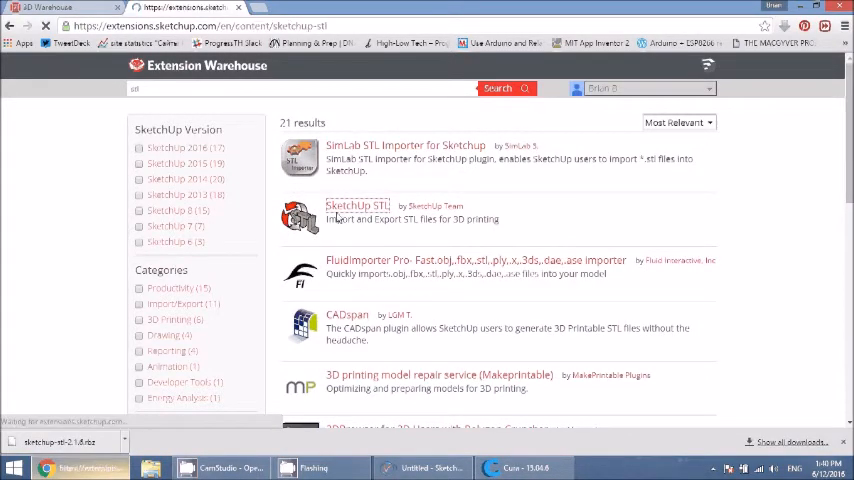
click(356, 204)
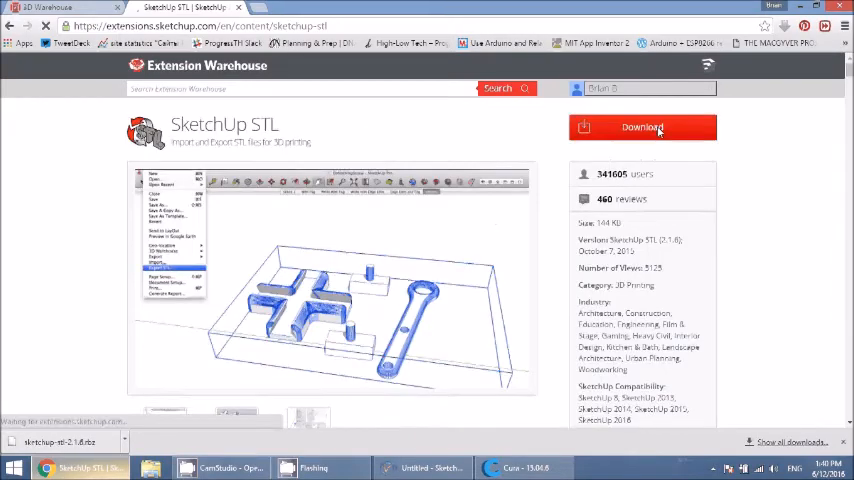
Step: Download the SketchUp STL extension file and show it in its Downloads folder
click(642, 128)
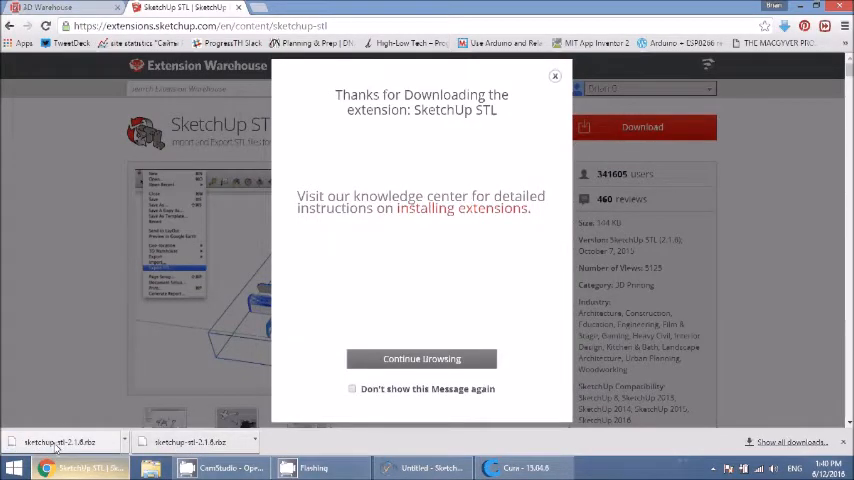
click(64, 440)
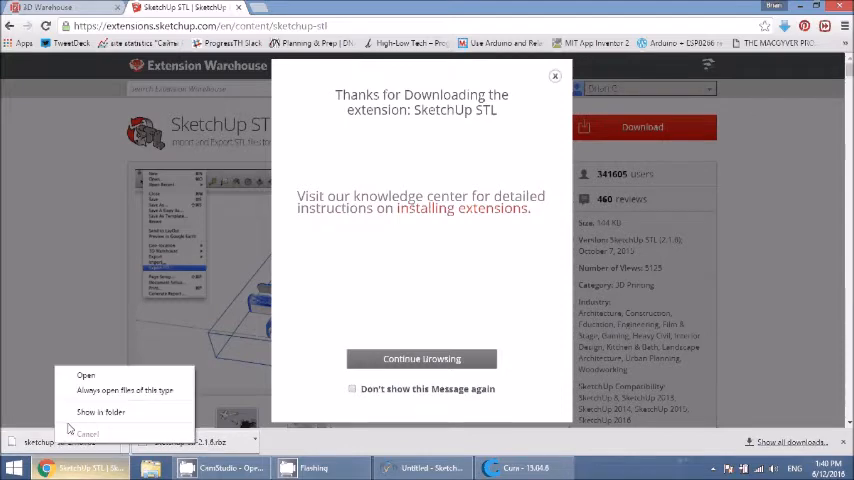
click(100, 412)
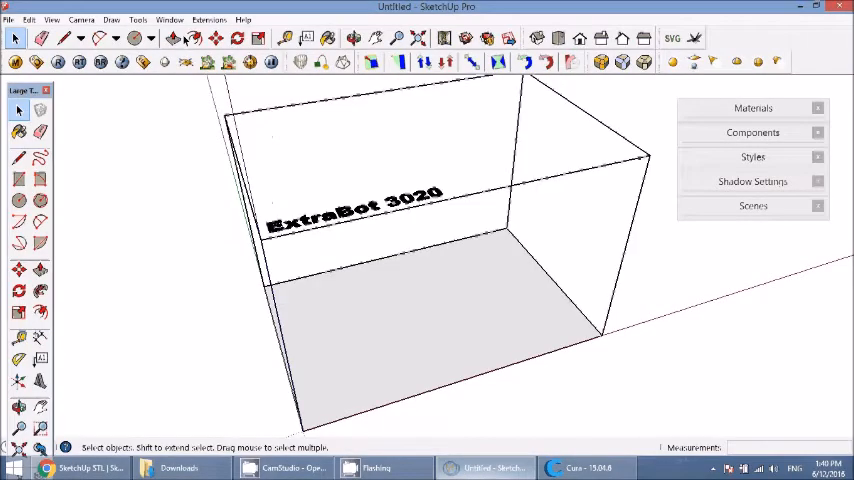
Step: Start Install Extension from SketchUp's Preferences > Extensions, reaching the file chooser
click(168, 20)
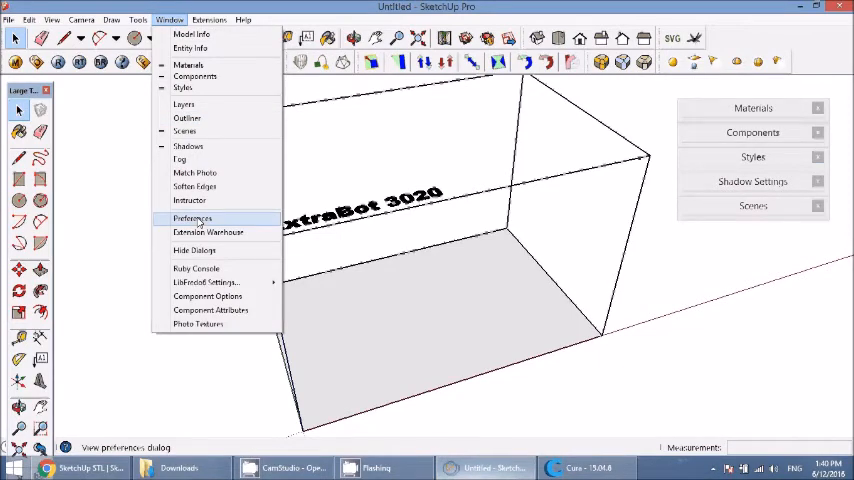
click(192, 218)
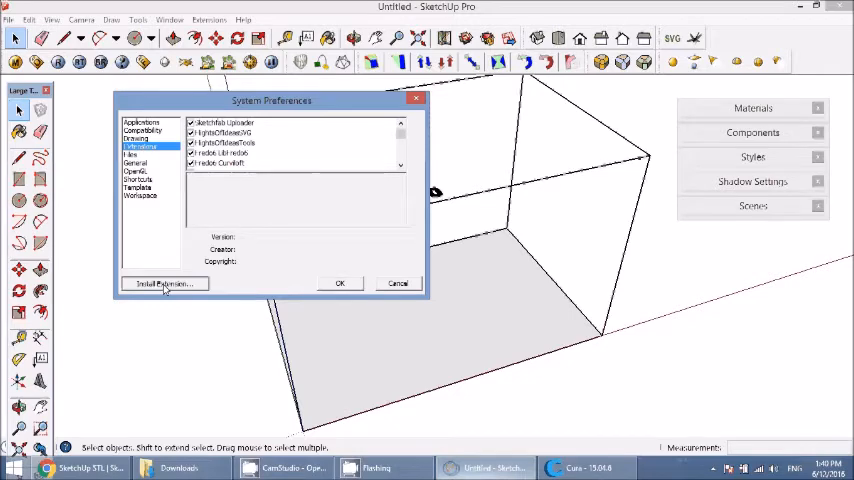
click(164, 284)
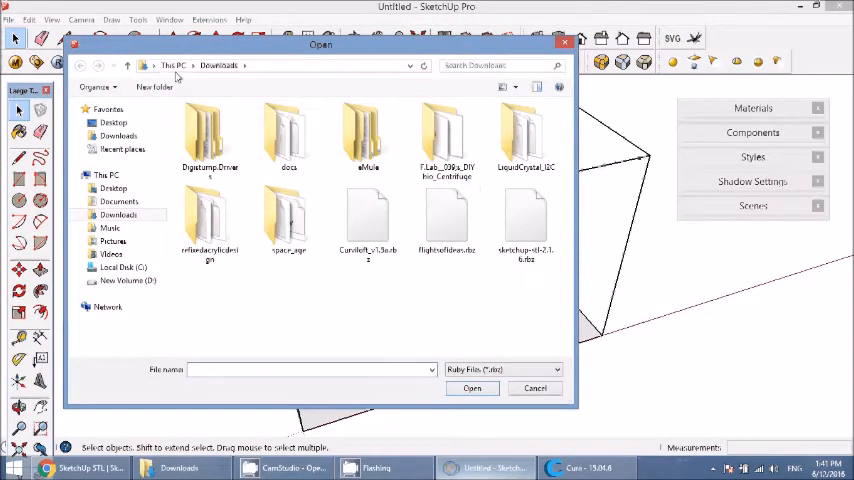
Step: Choose sketchup-stl-2.1.6.rbz from Downloads for installation, bringing up the confirmation warning
click(526, 224)
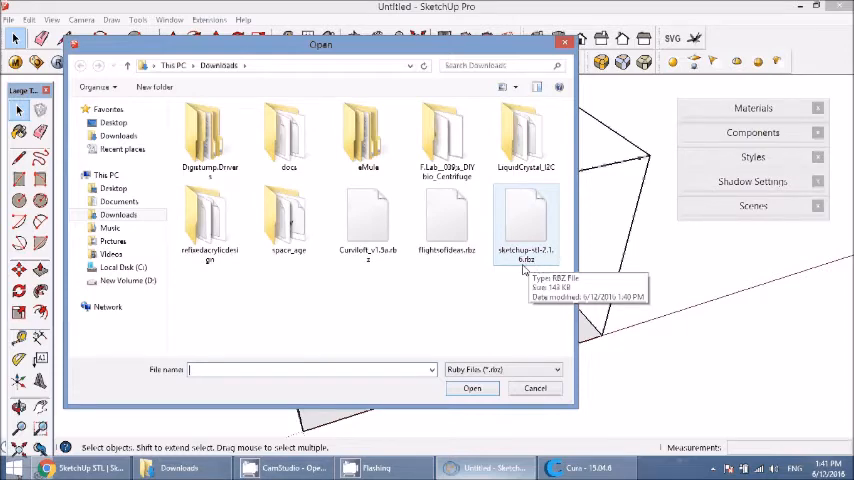
click(524, 224)
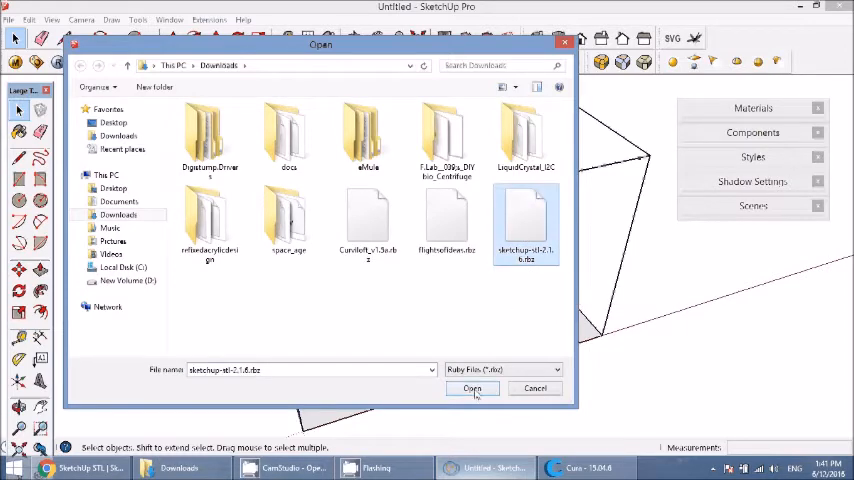
click(472, 388)
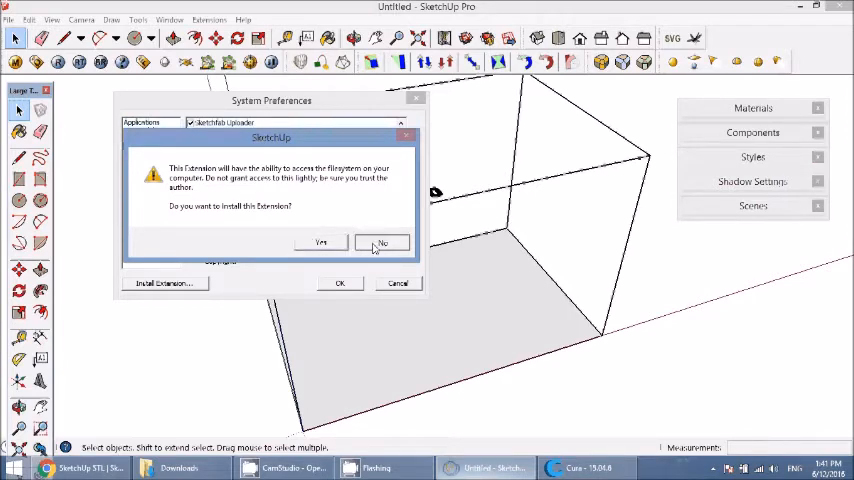
click(382, 242)
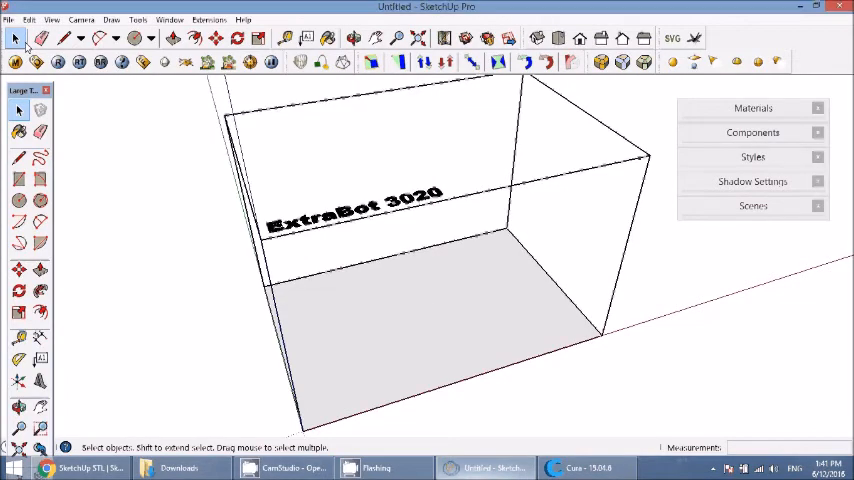
click(8, 20)
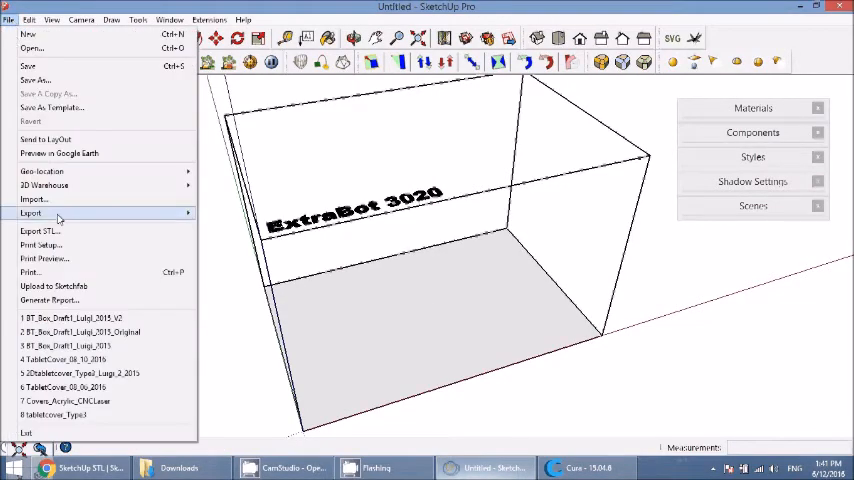
mouse_move(40, 232)
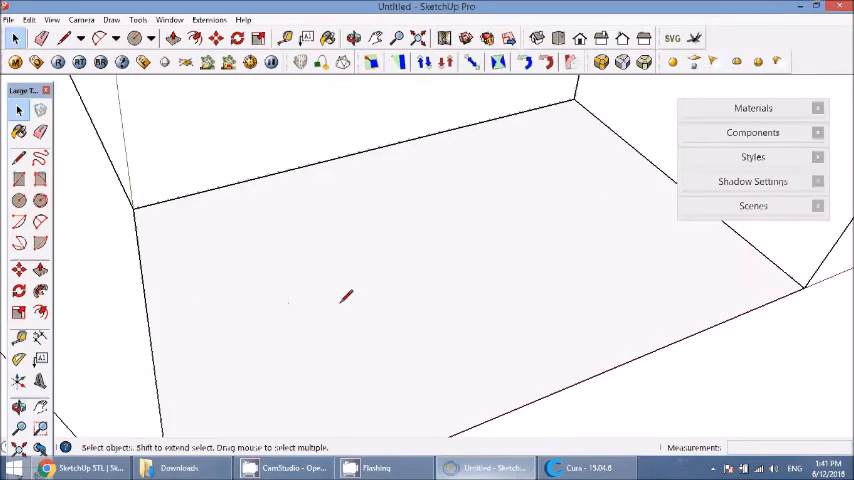
Step: Make the selected ring model into a component
click(140, 38)
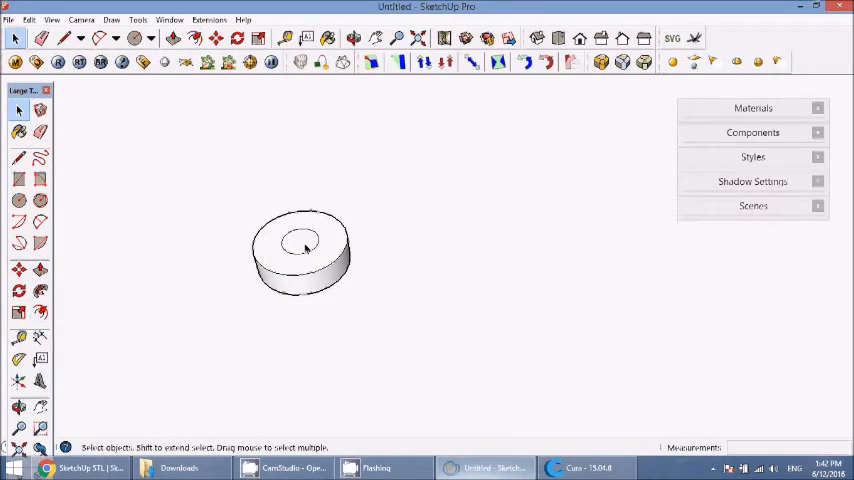
click(172, 38)
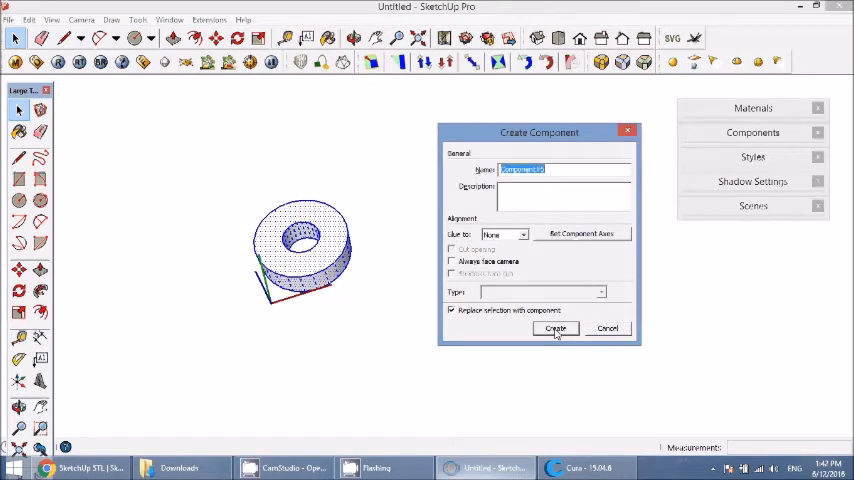
click(556, 328)
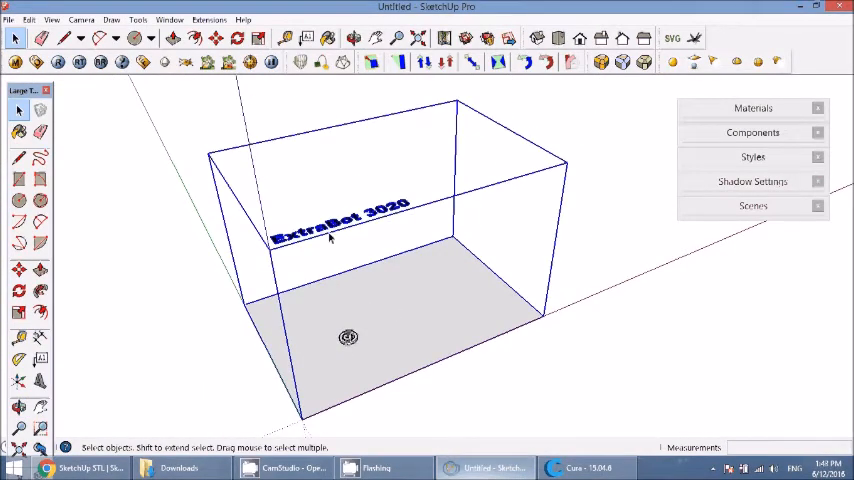
mouse_move(350, 238)
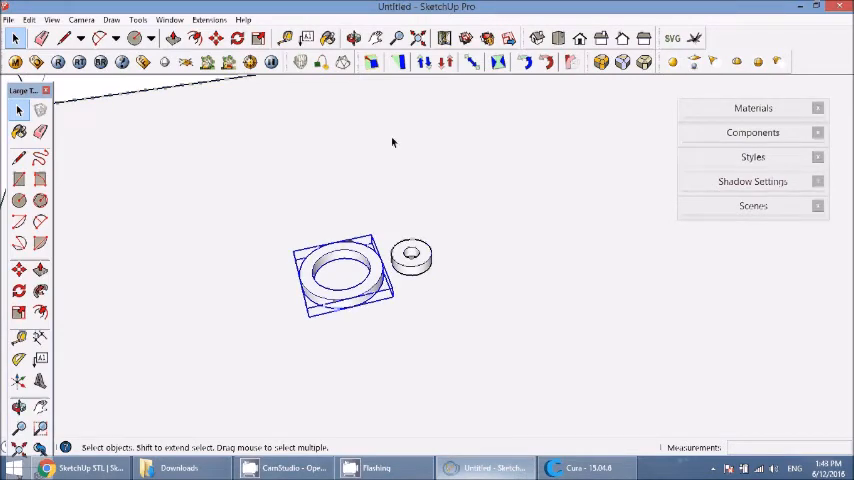
Step: Export the selected ring as an STL file named 'Ring' to the Desktop
click(8, 20)
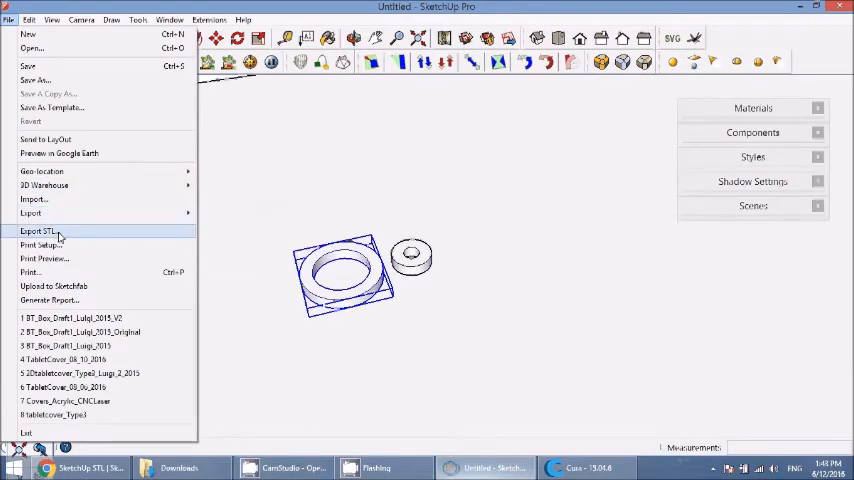
click(38, 232)
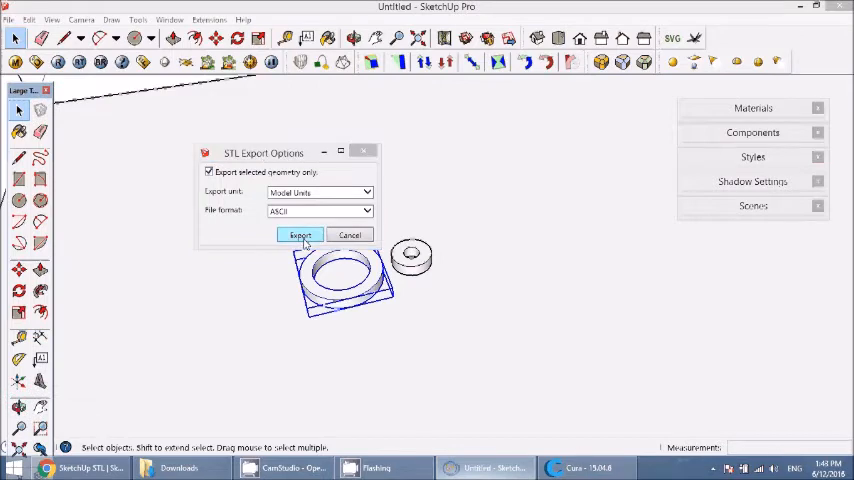
click(300, 236)
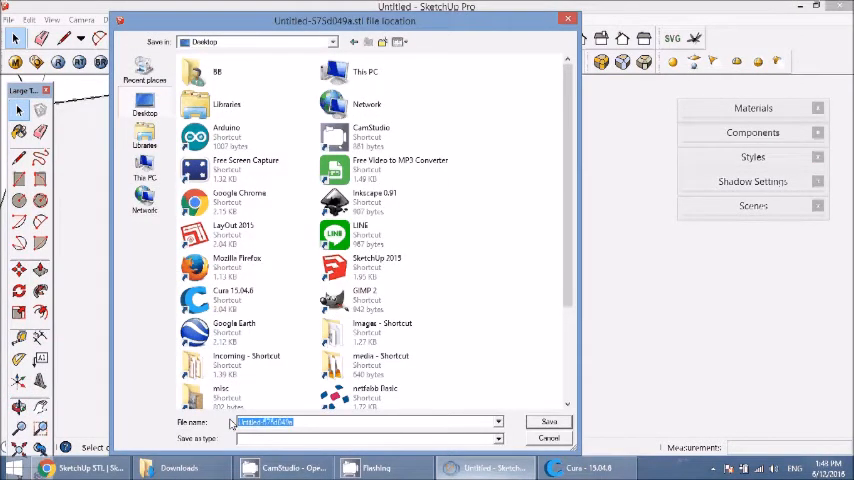
text(Ring1.stl)
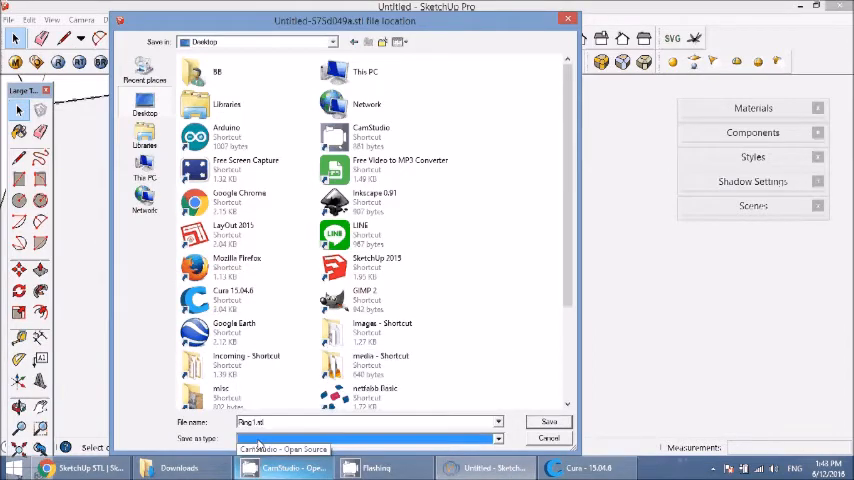
triple_click(364, 420)
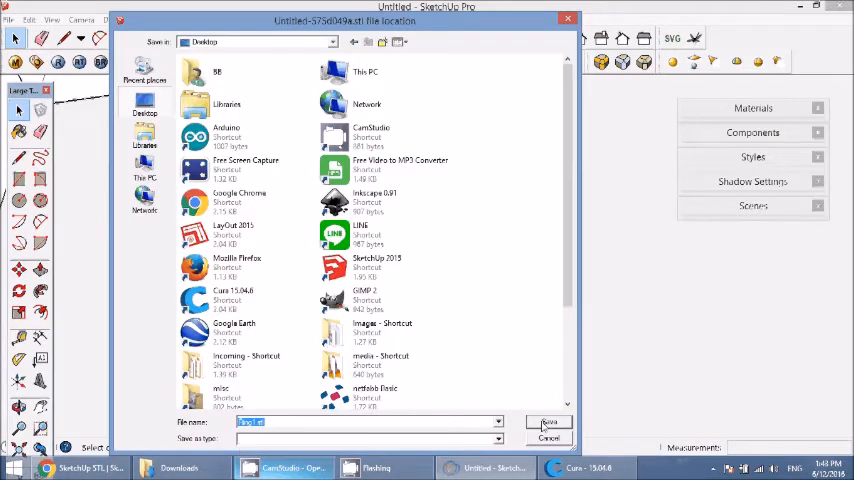
click(548, 420)
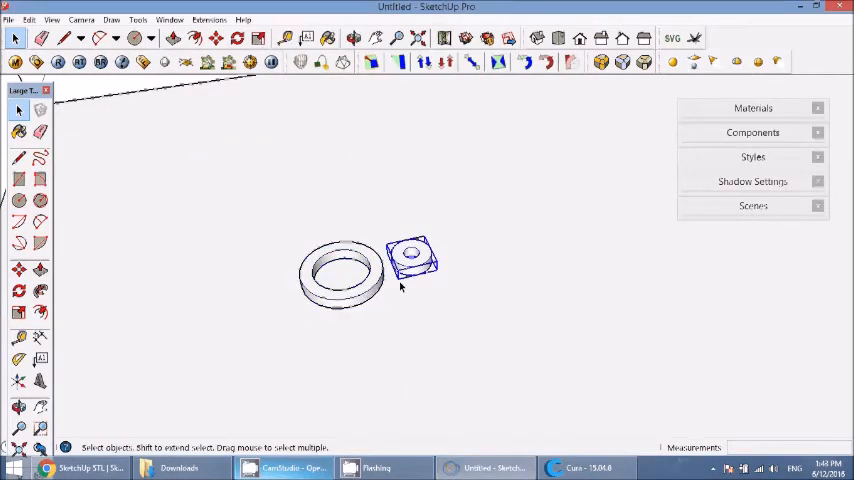
Step: Export the other ring part as STL with the file name img2.stl
click(8, 20)
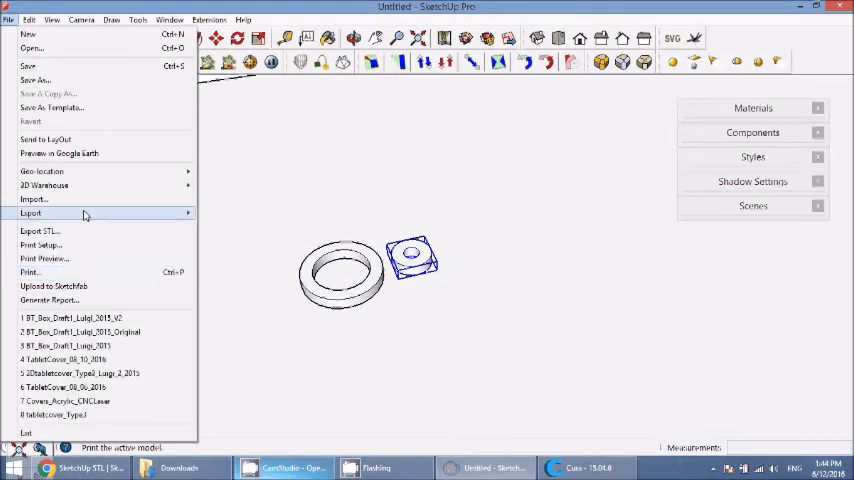
click(40, 232)
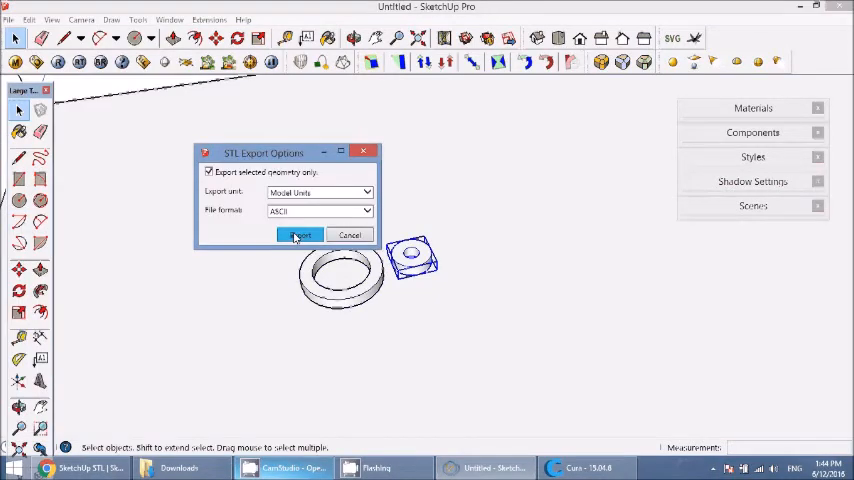
click(298, 236)
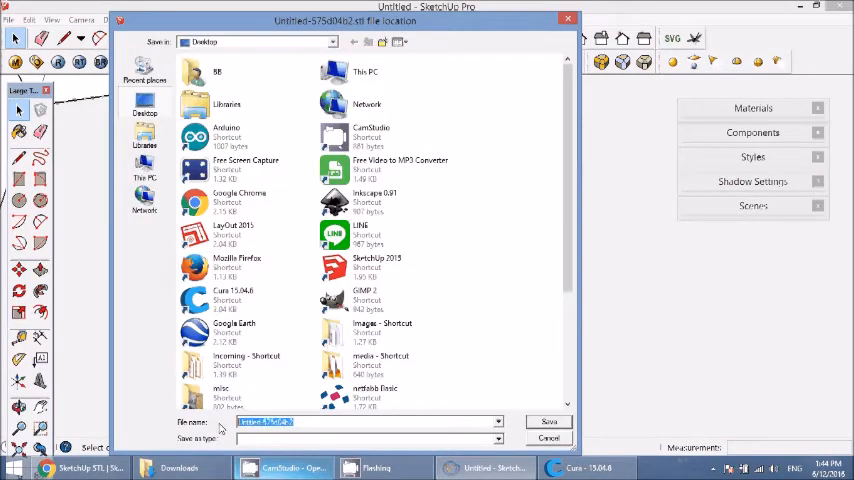
text(img2.stl)
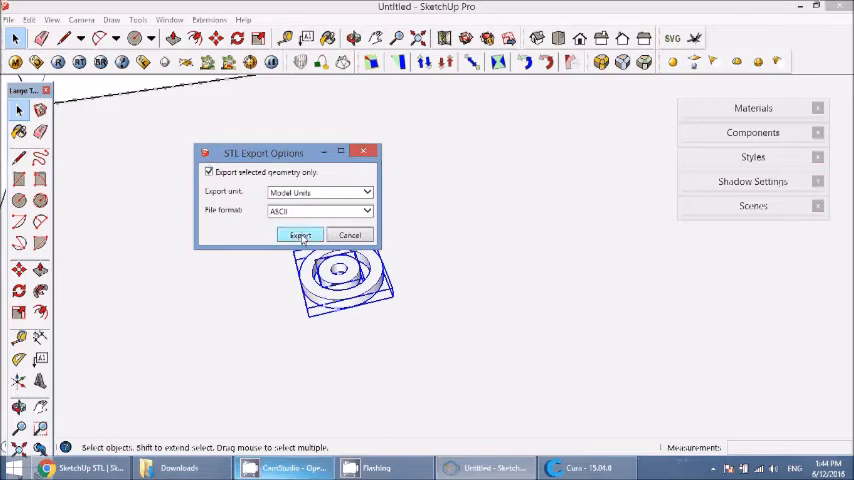
Step: Save the STL file to the Desktop and begin another STL export
click(300, 236)
text(flange.stl)
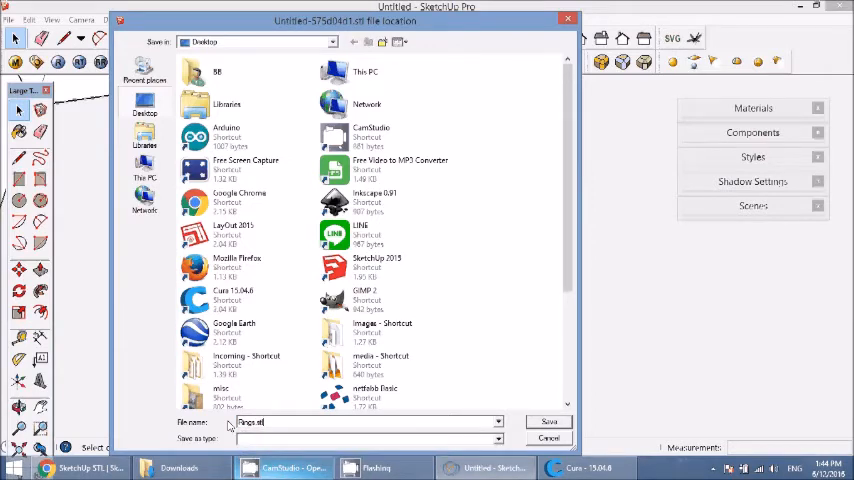
click(548, 420)
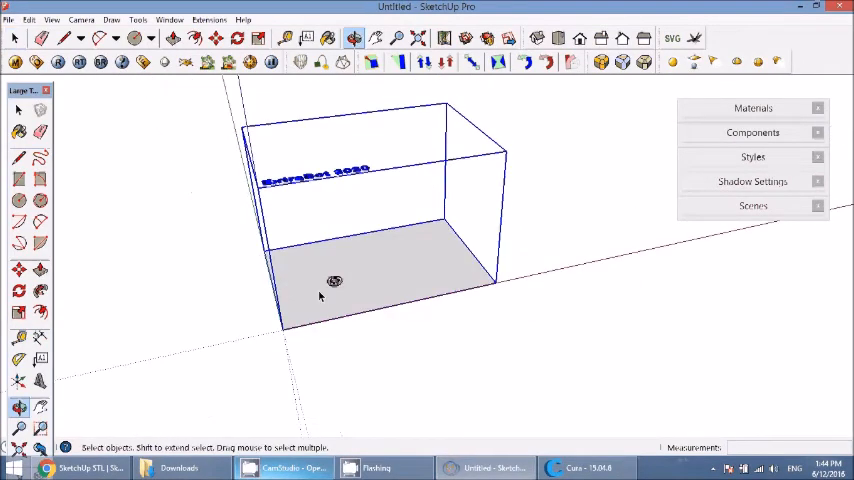
scroll(up, 3)
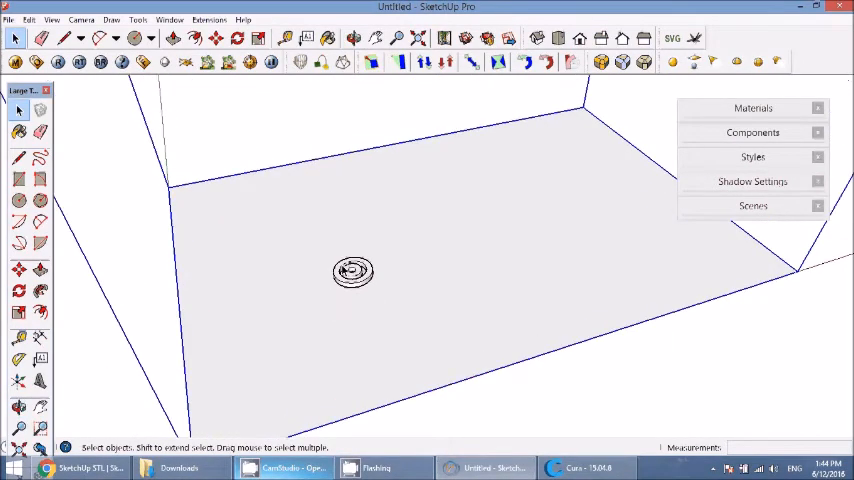
click(8, 20)
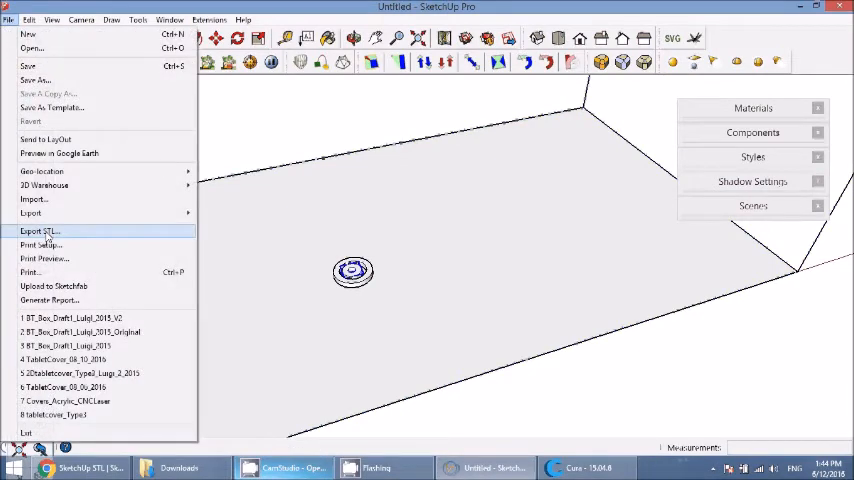
click(40, 232)
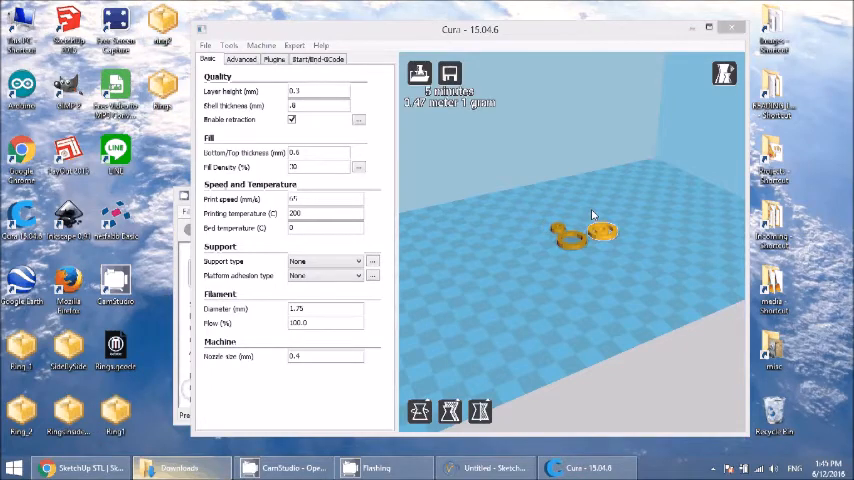
Step: Load the ring STL files onto the build plate and save the sliced result as Ring2.gcode on the Desktop
click(708, 28)
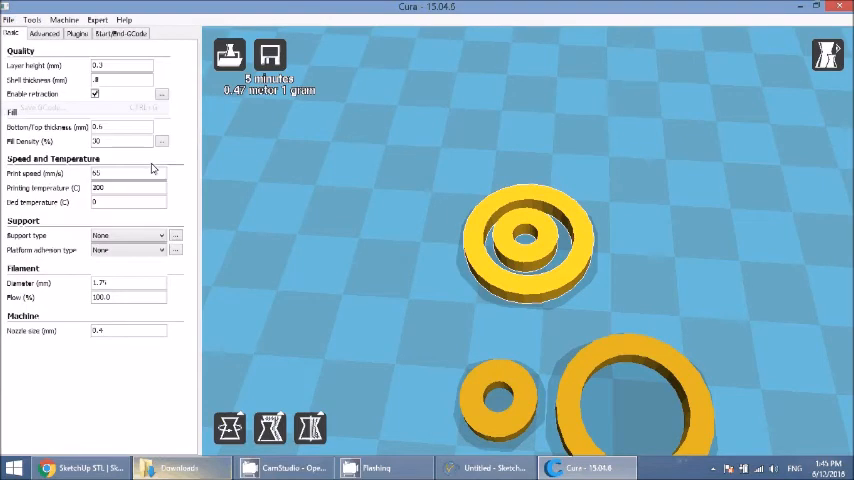
click(270, 56)
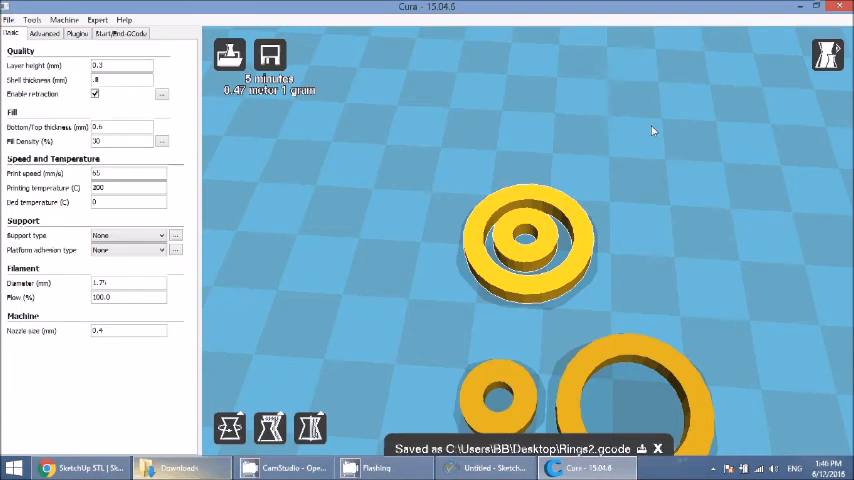
mouse_move(612, 142)
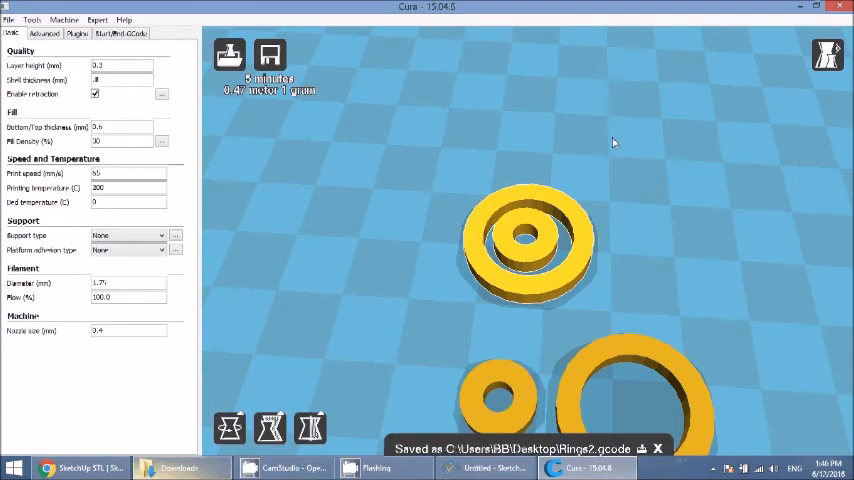